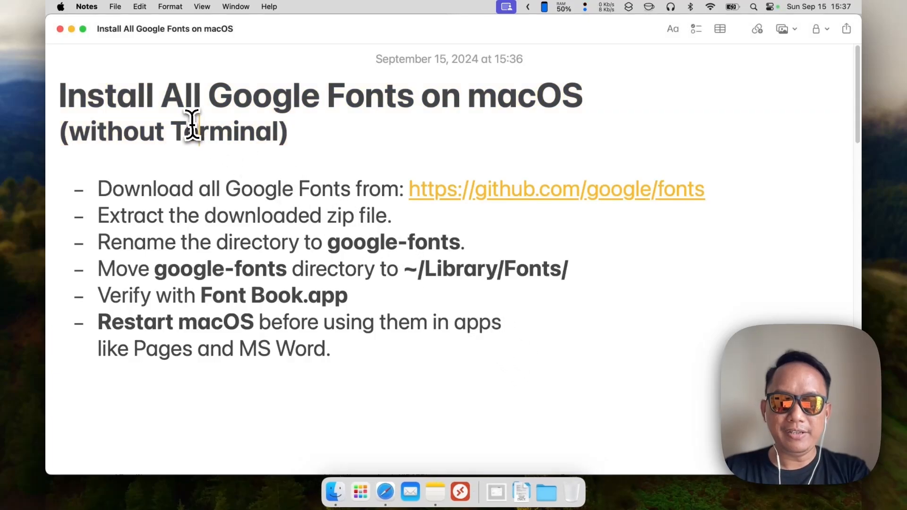
# - Download google/fonts from GitHub as fonts-main.zip and check the download progress
pyautogui.moveTo(58, 96); pyautogui.dragTo(584, 96)
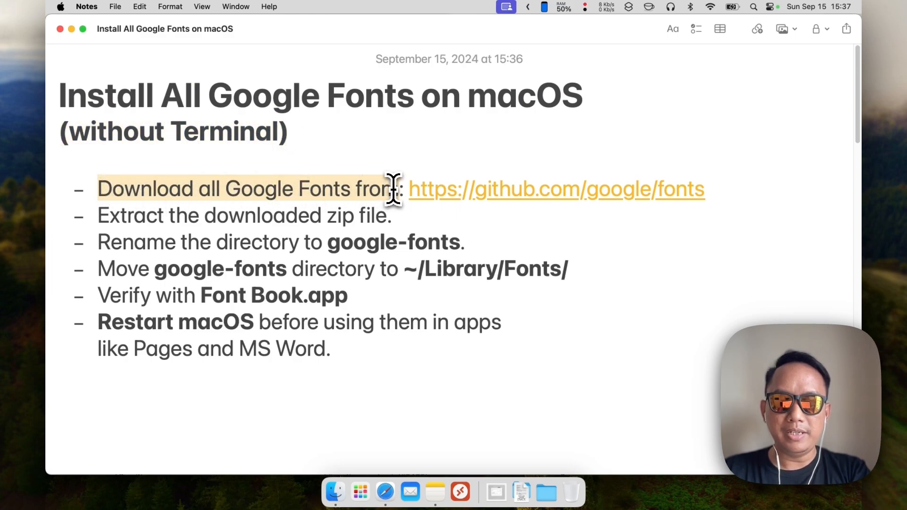
pyautogui.moveTo(489, 208)
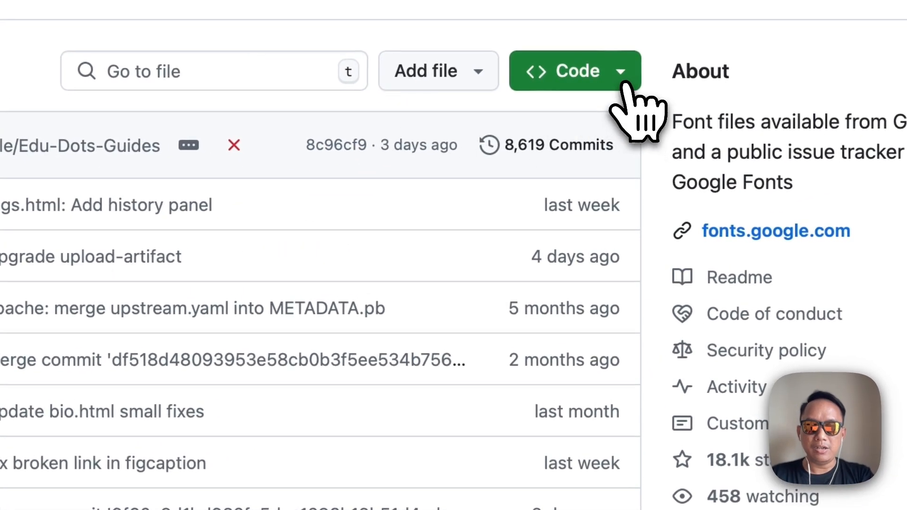
pyautogui.click(575, 71)
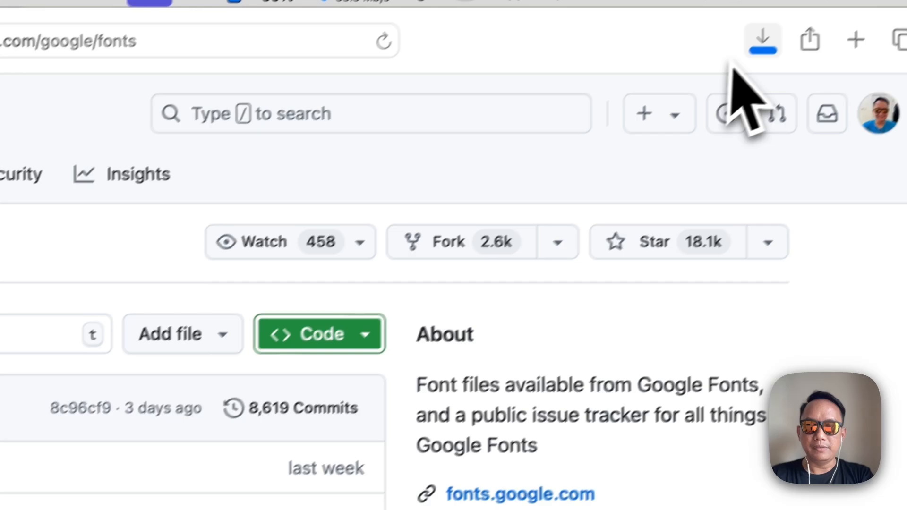
pyautogui.click(761, 39)
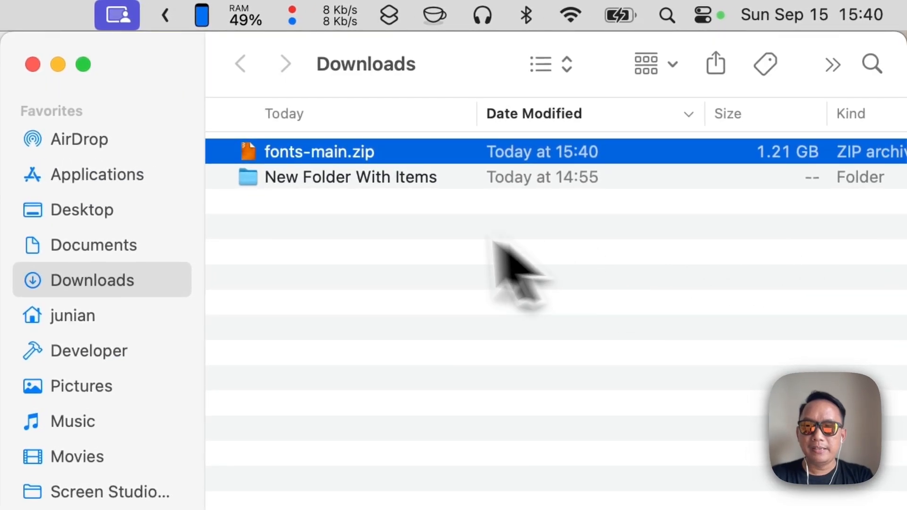
# - Unzip fonts-main.zip in Downloads and rename the fonts-main folder to google-fonts
pyautogui.rightClick(318, 152)
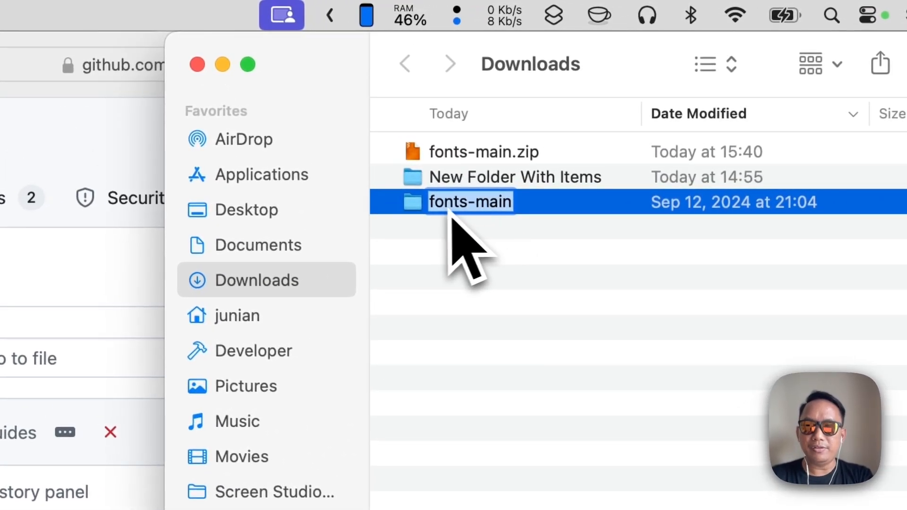
pyautogui.write('google-')
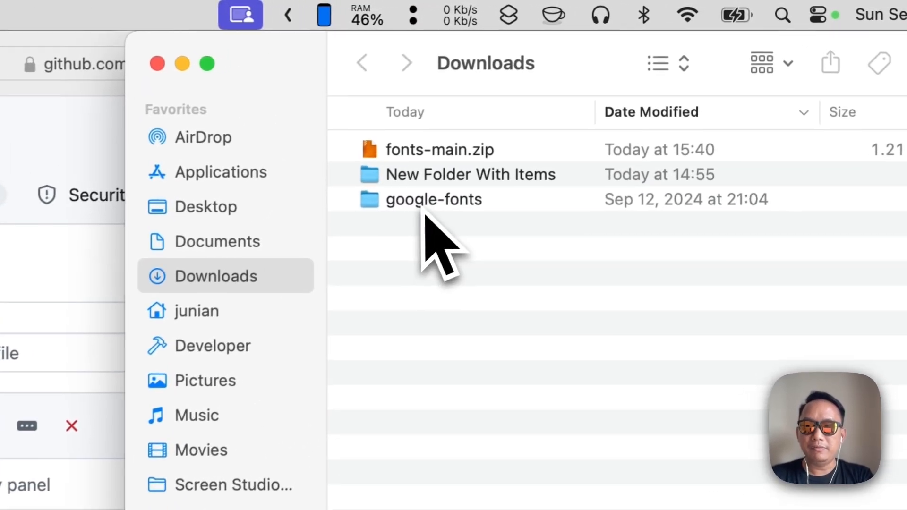
pyautogui.click(434, 201)
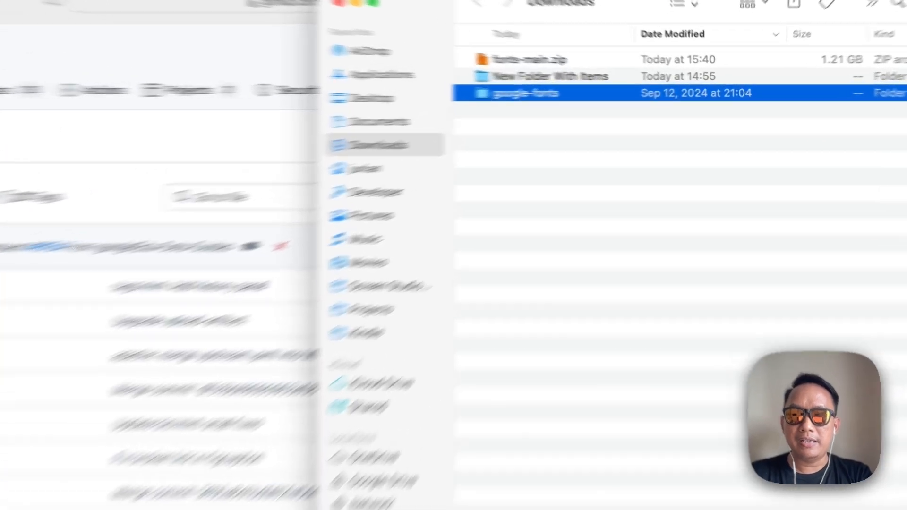
# - Copy the google-fonts folder and go to ~/Library/Fonts to paste it
pyautogui.rightClick(522, 93)
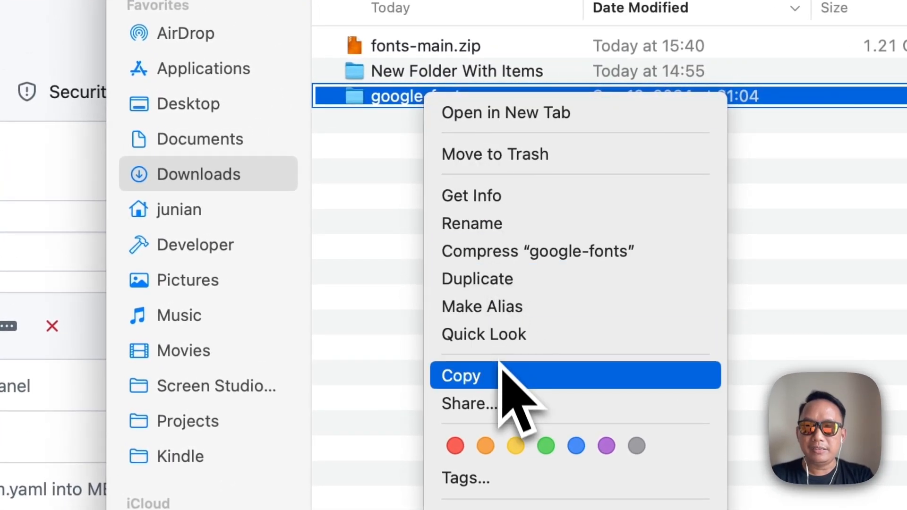
pyautogui.click(461, 376)
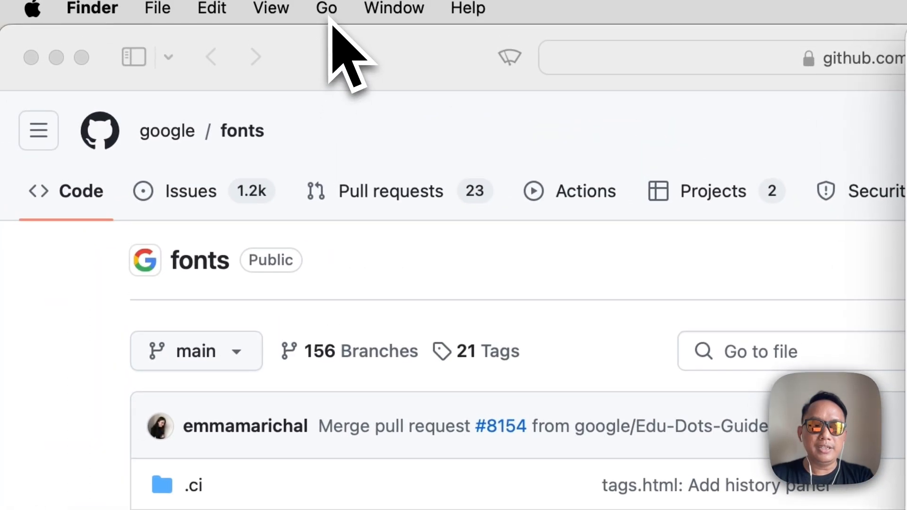
pyautogui.click(326, 8)
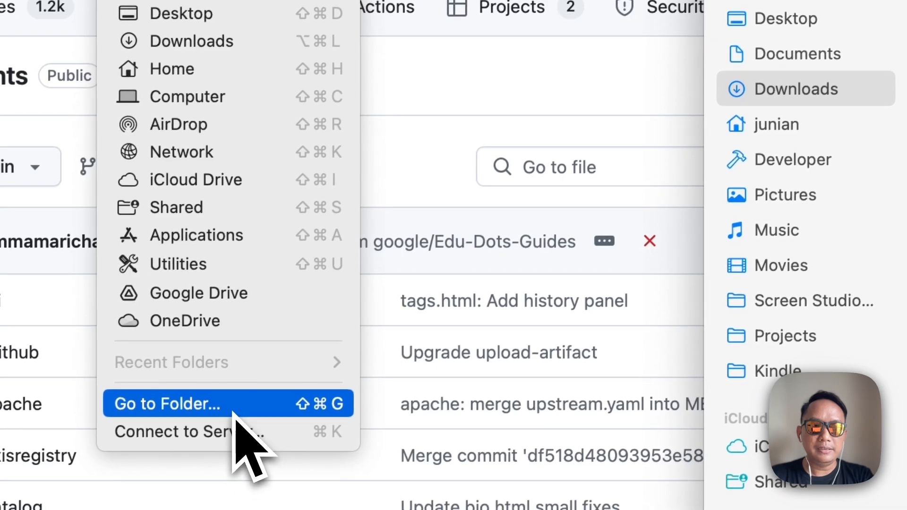
pyautogui.click(166, 404)
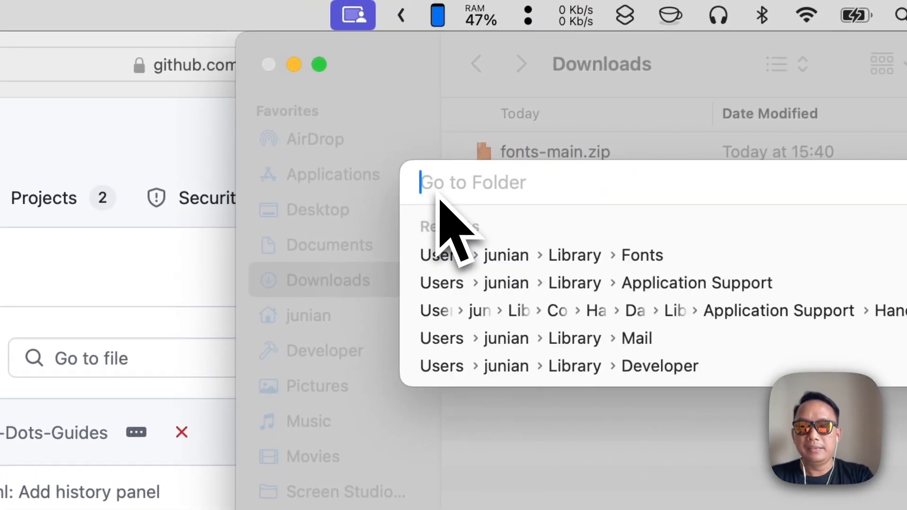
pyautogui.write('/')
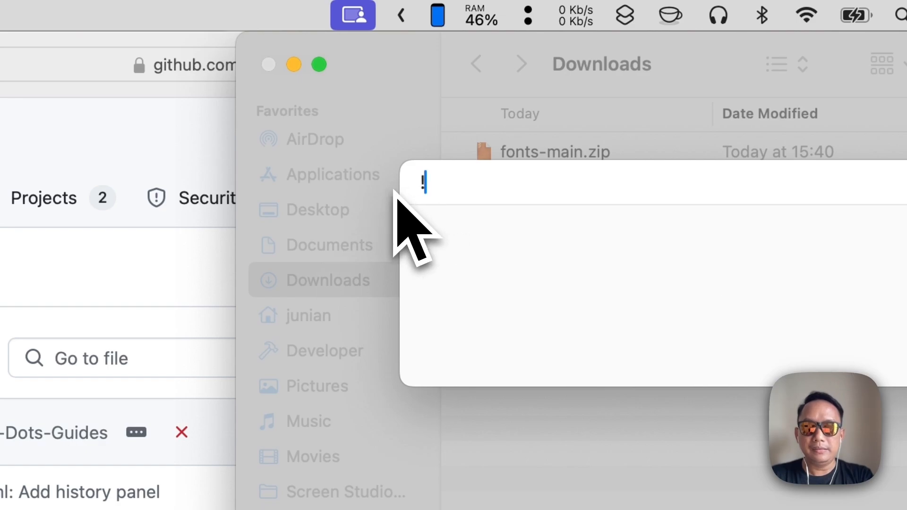
pyautogui.write('~/')
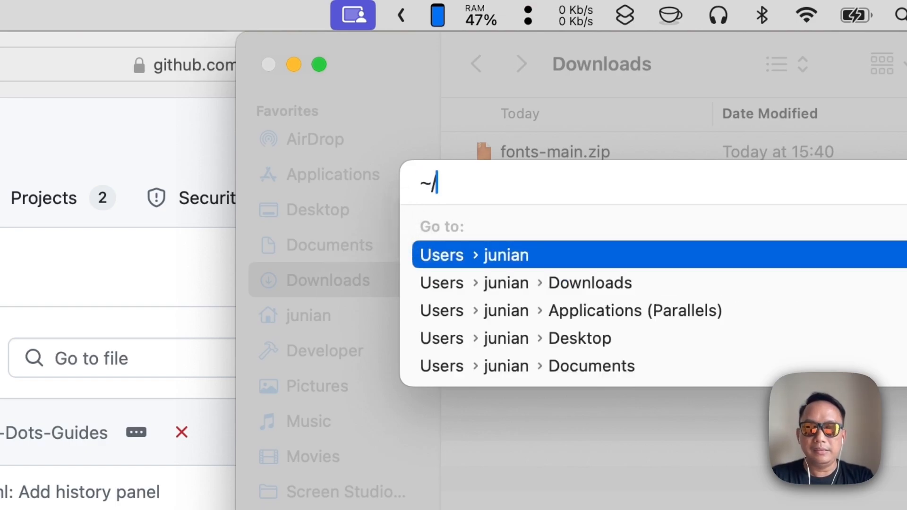
pyautogui.write('Library')
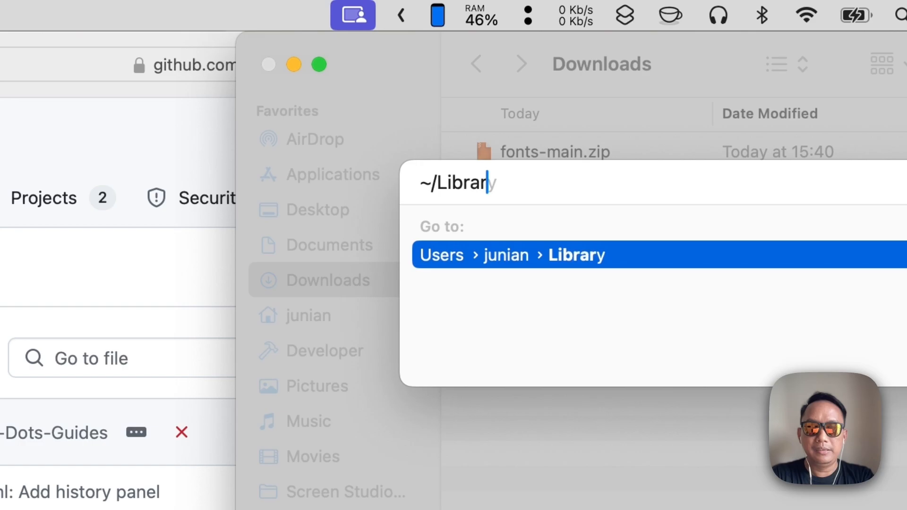
pyautogui.write('/')
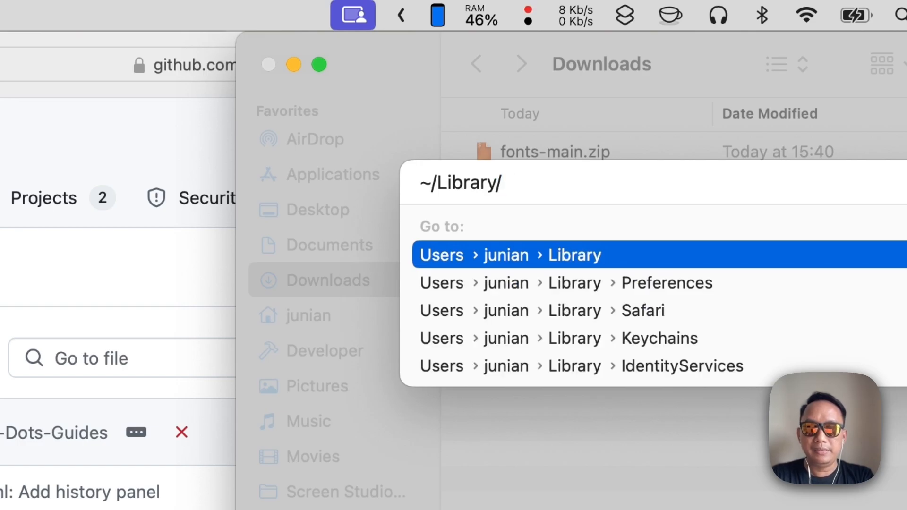
pyautogui.write('Fonts')
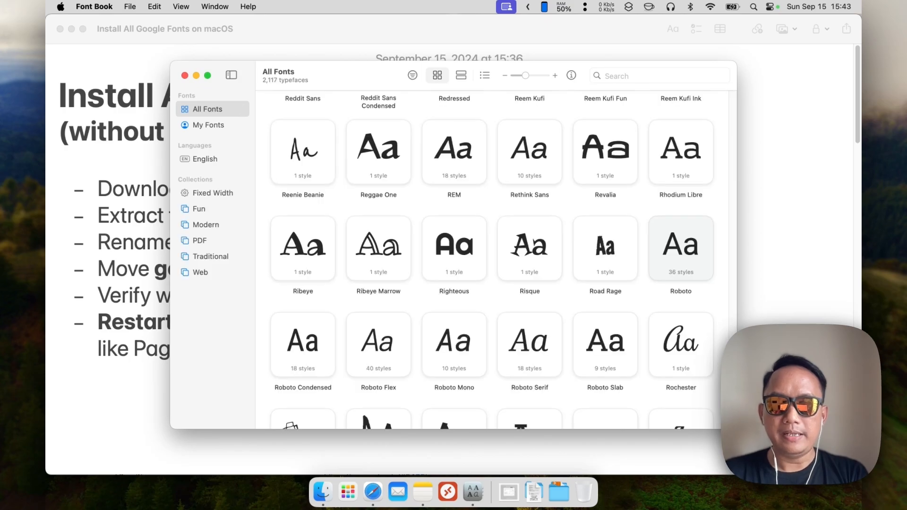
# - Filter Font Book to My Fonts, search for Roboto, and open the Roboto family's actions
pyautogui.scroll(-3)
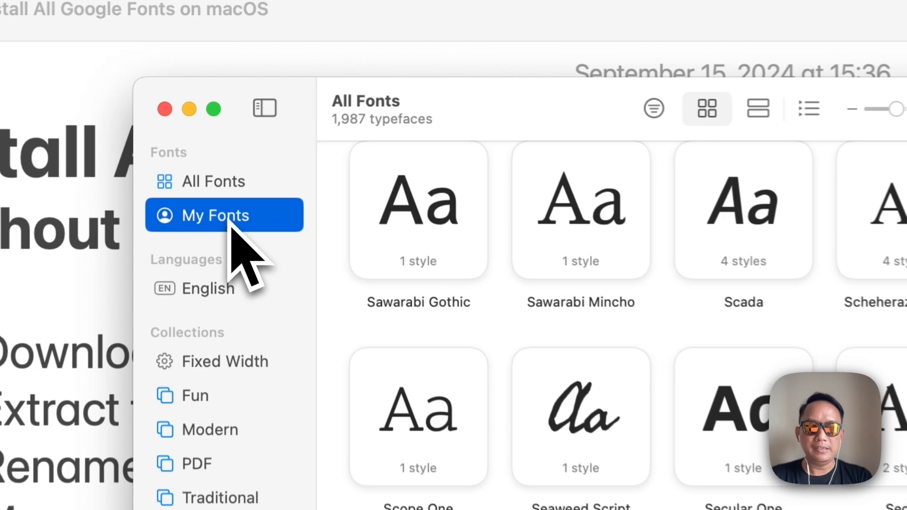
pyautogui.click(215, 215)
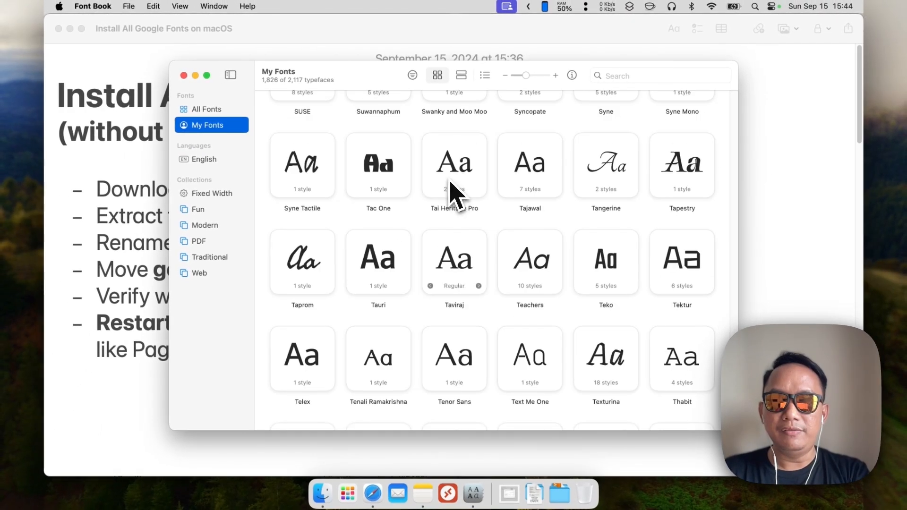
pyautogui.click(661, 76)
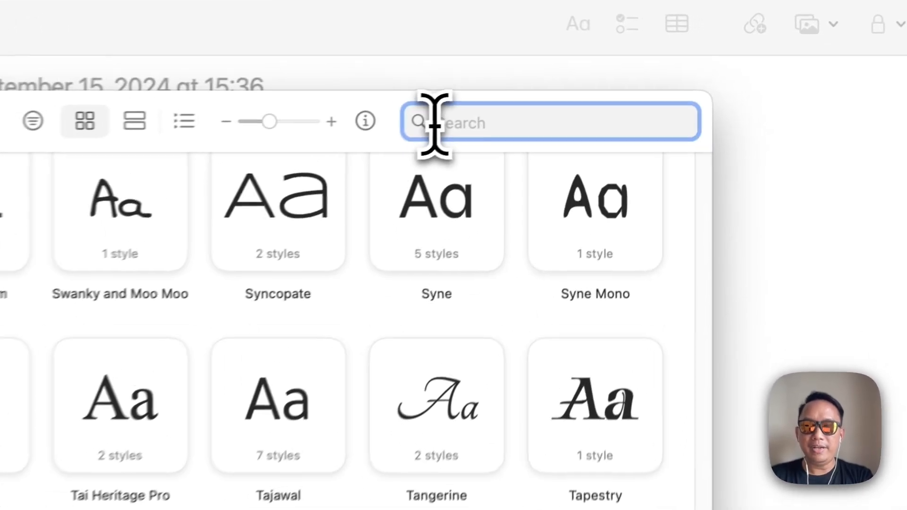
pyautogui.write('Ro...')
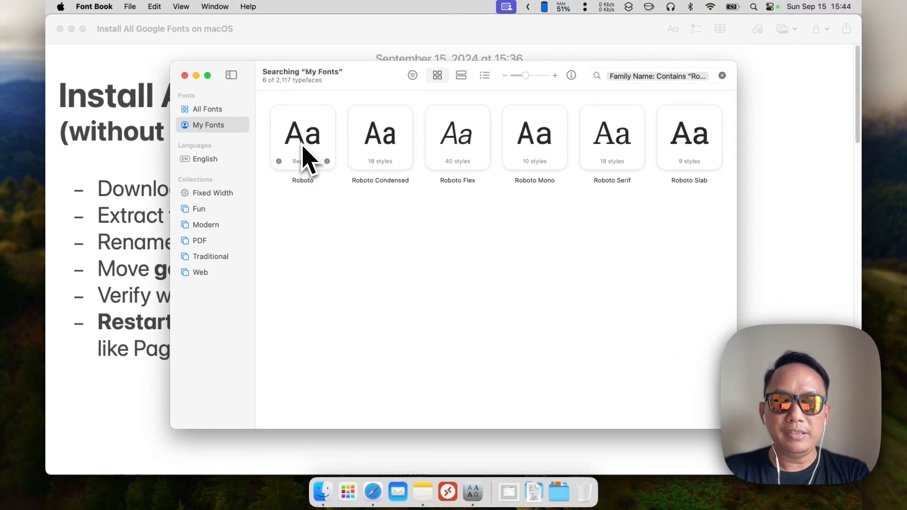
pyautogui.rightClick(302, 137)
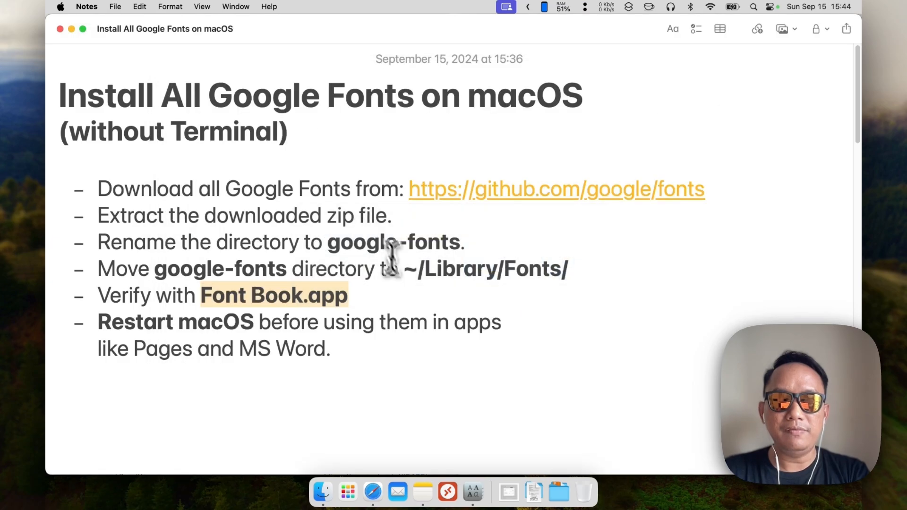
pyautogui.click(64, 6)
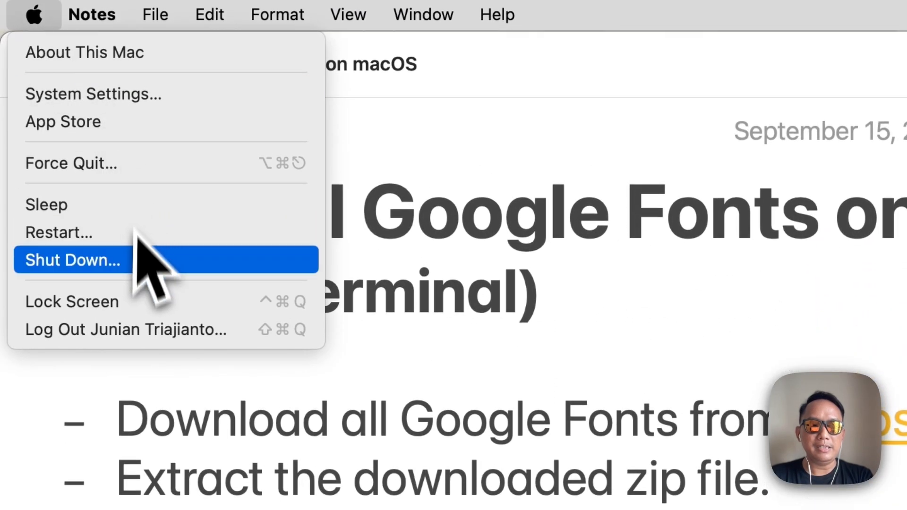
pyautogui.click(73, 261)
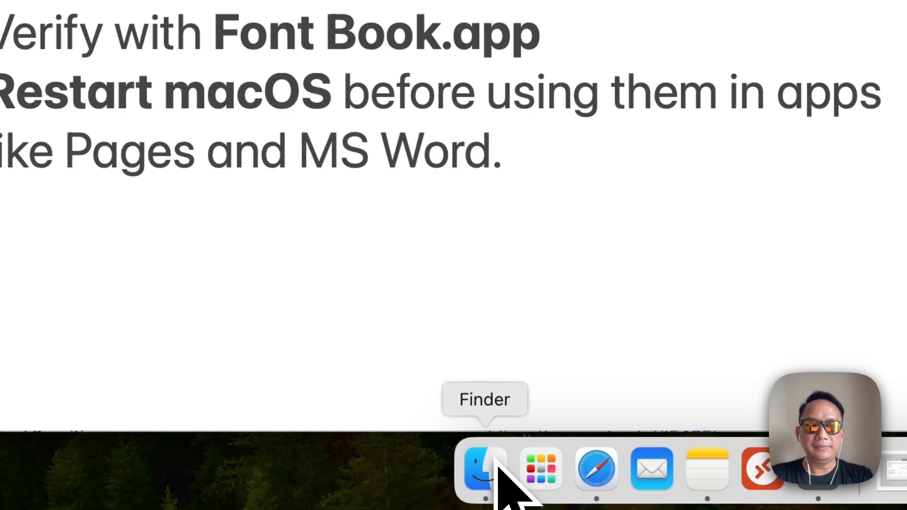
# - Bring Finder forward and move the google-fonts folder to the Trash
pyautogui.click(485, 475)
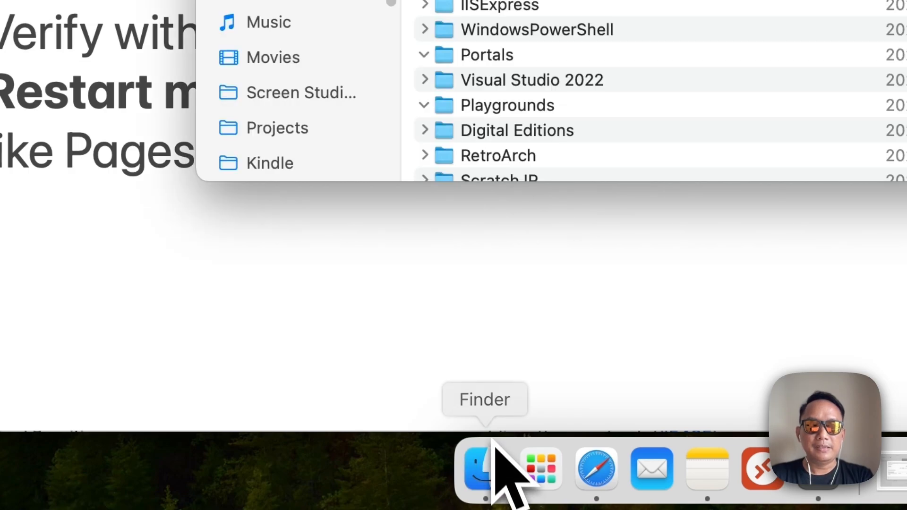
pyautogui.click(334, 14)
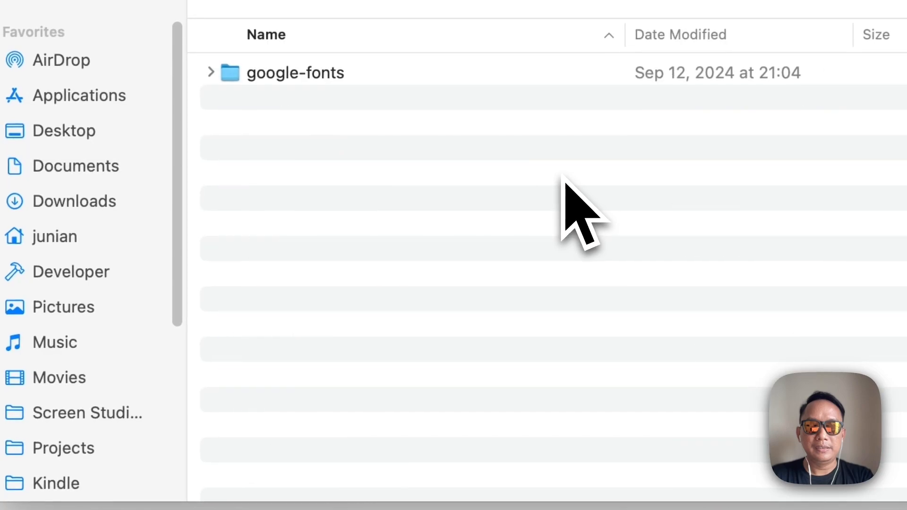
pyautogui.rightClick(295, 72)
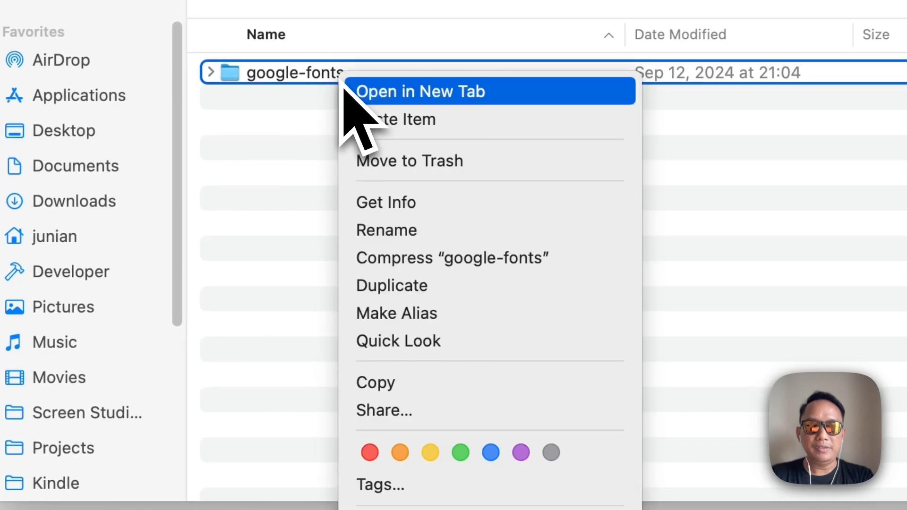
pyautogui.click(421, 91)
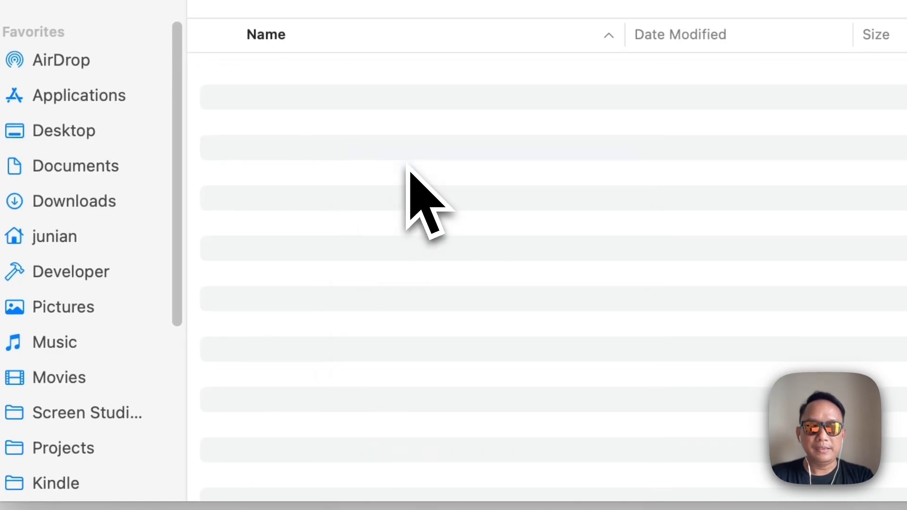